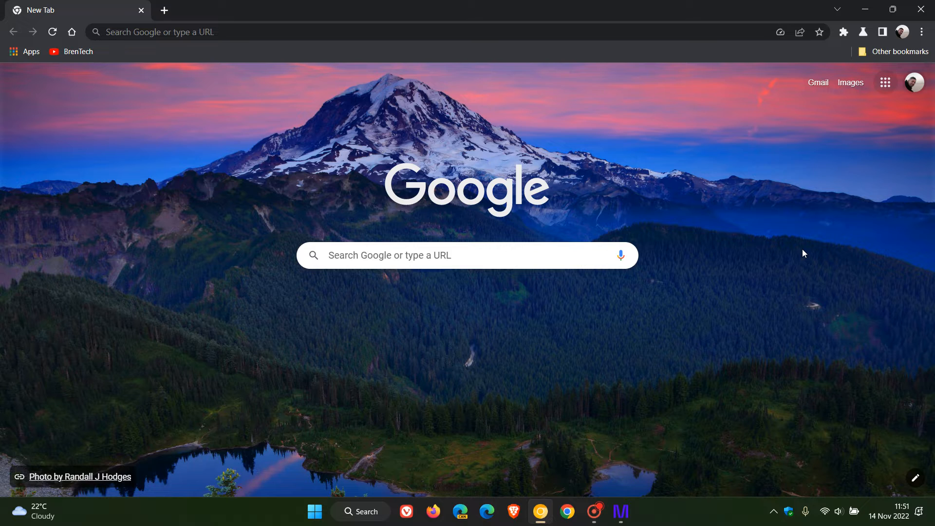
mouse_move(567, 342)
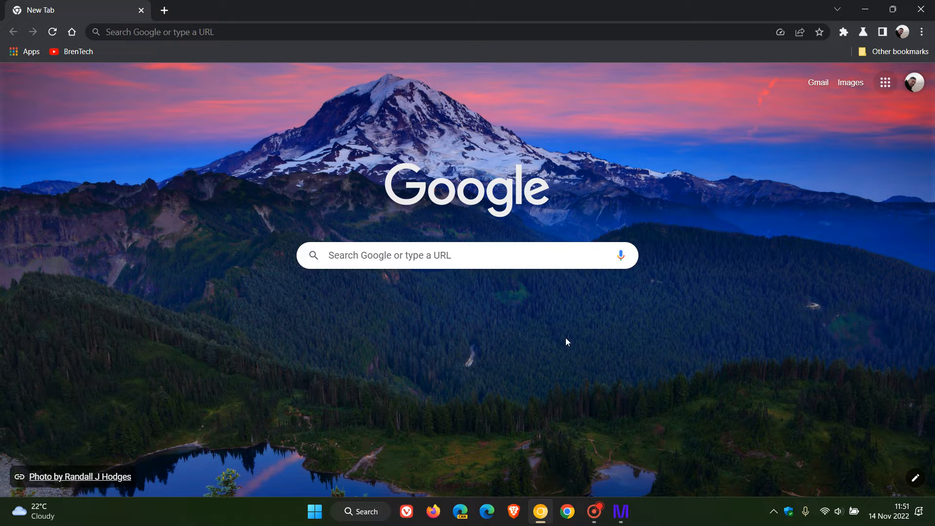
mouse_move(574, 338)
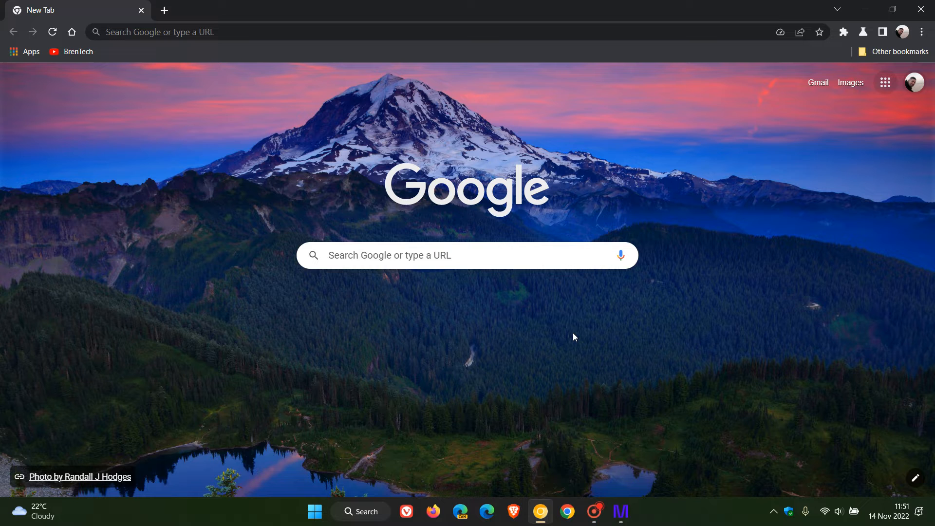
mouse_move(164, 9)
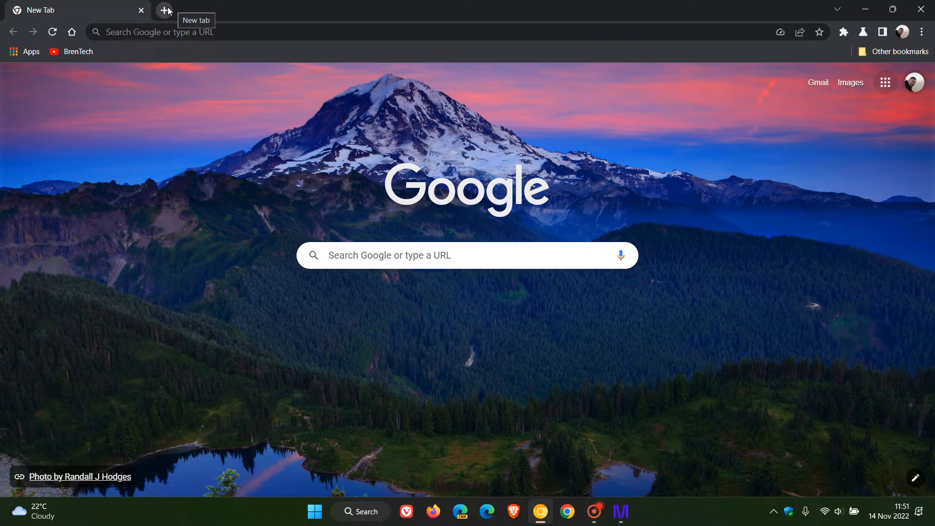
Step: Put a new second tab into a new group named 1 with Save group turned on
click(164, 9)
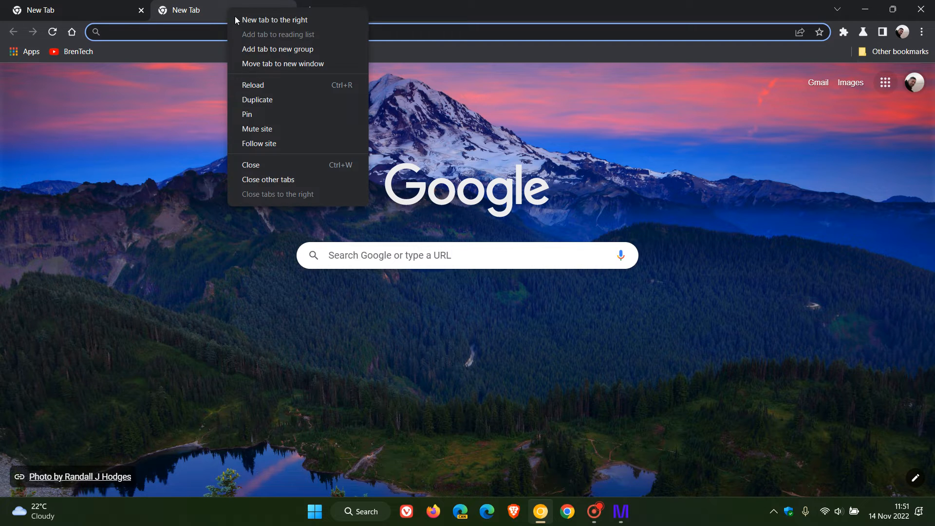
click(276, 48)
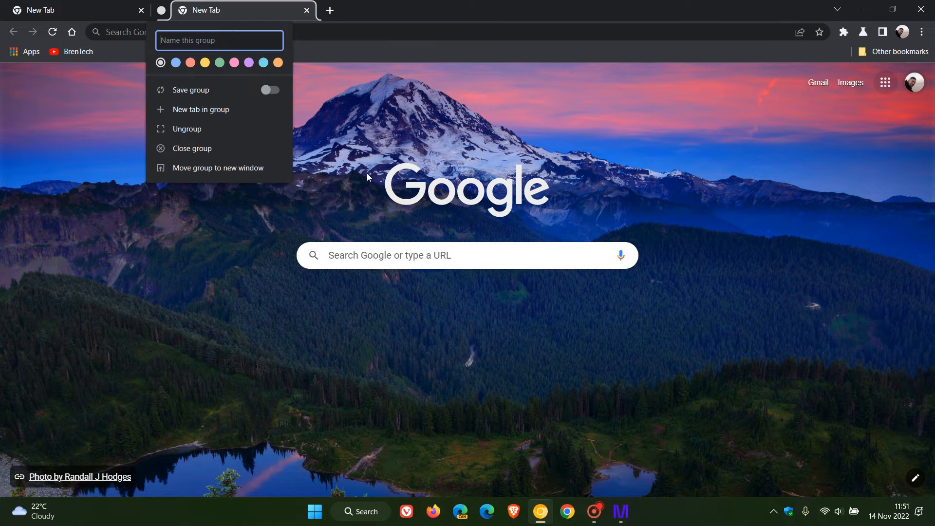
mouse_move(219, 129)
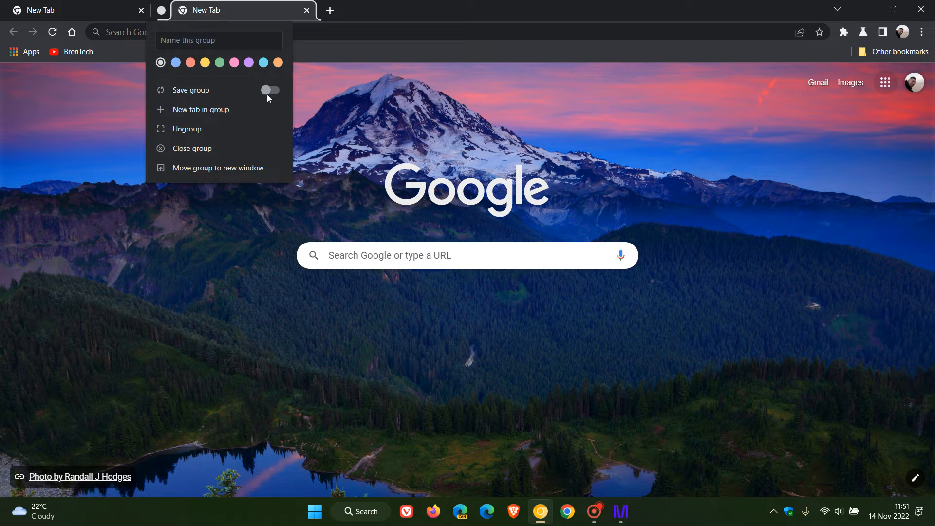
click(270, 90)
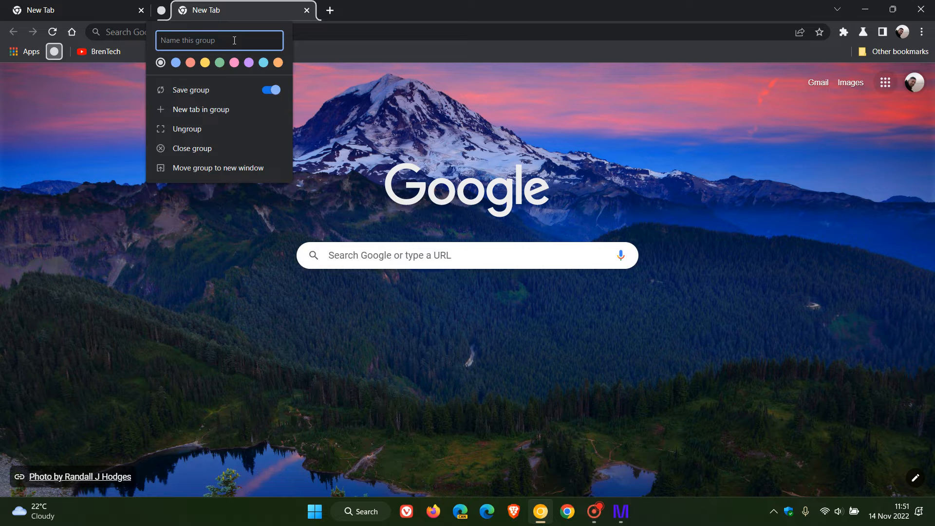
text(1)
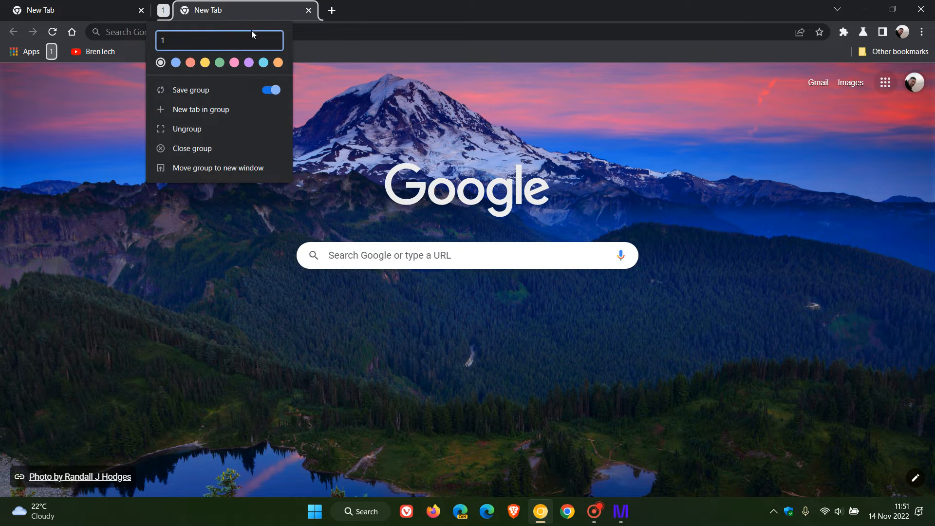
click(56, 75)
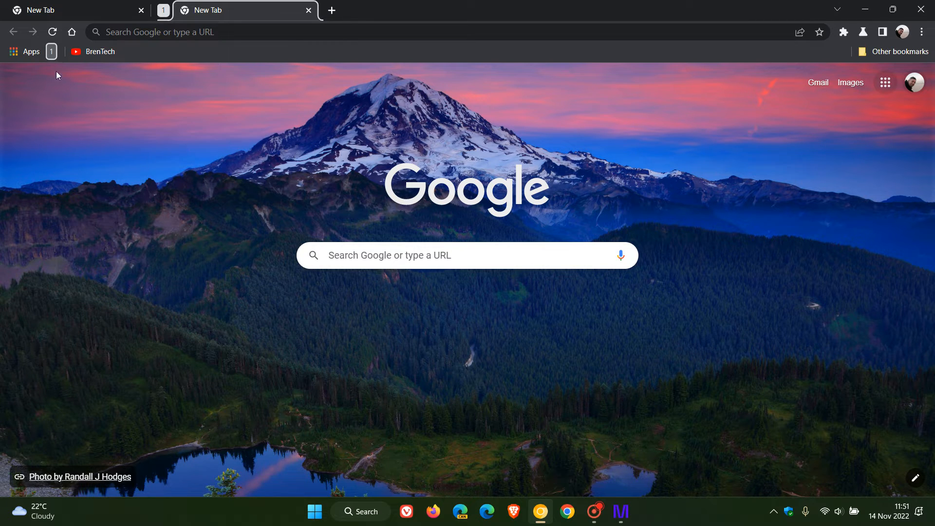
mouse_move(143, 73)
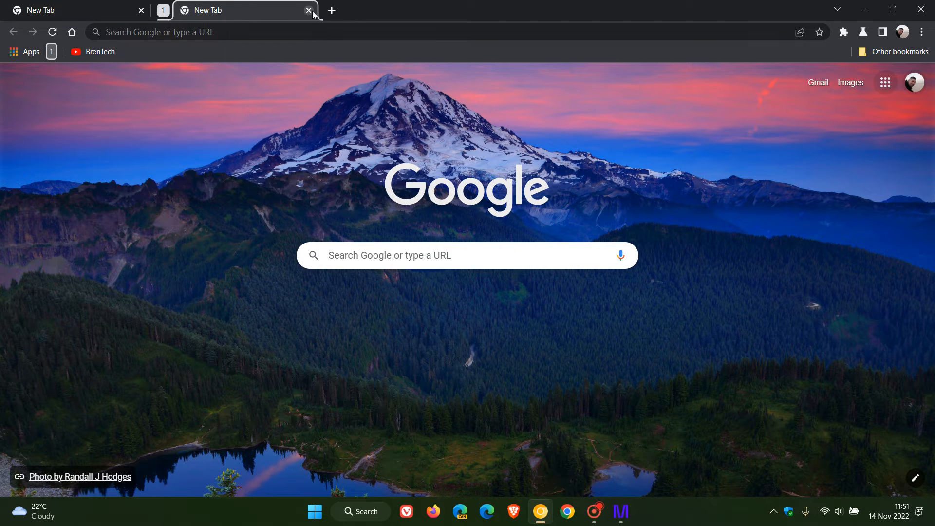
Step: Close the grouped tab, then restore group 1 from its bookmarks-bar button
click(309, 9)
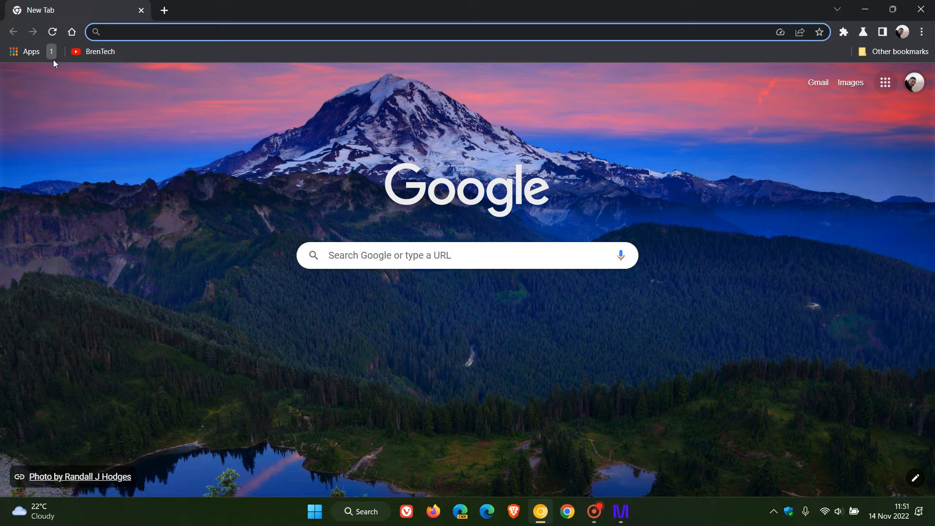
click(164, 10)
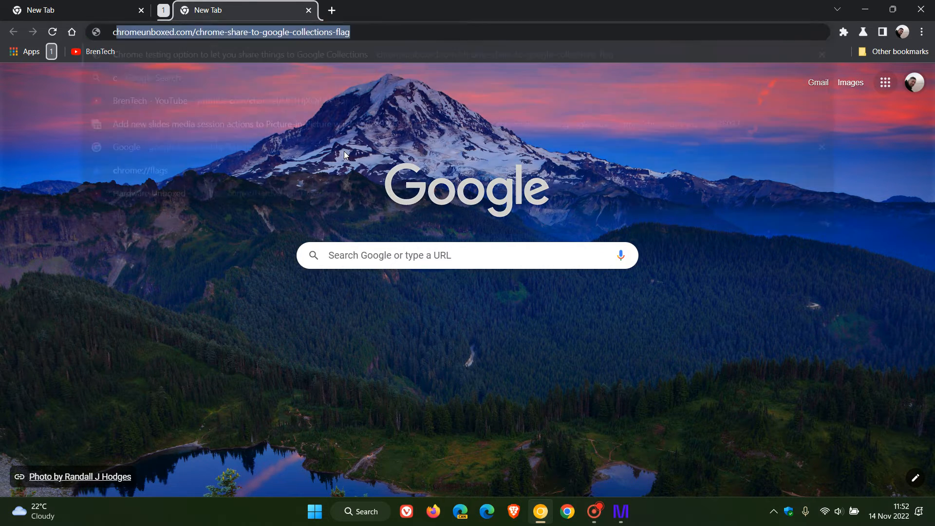
Step: Check on chrome://flags that Tab Groups Save is Enabled, then close that grouped tab
text(cf)
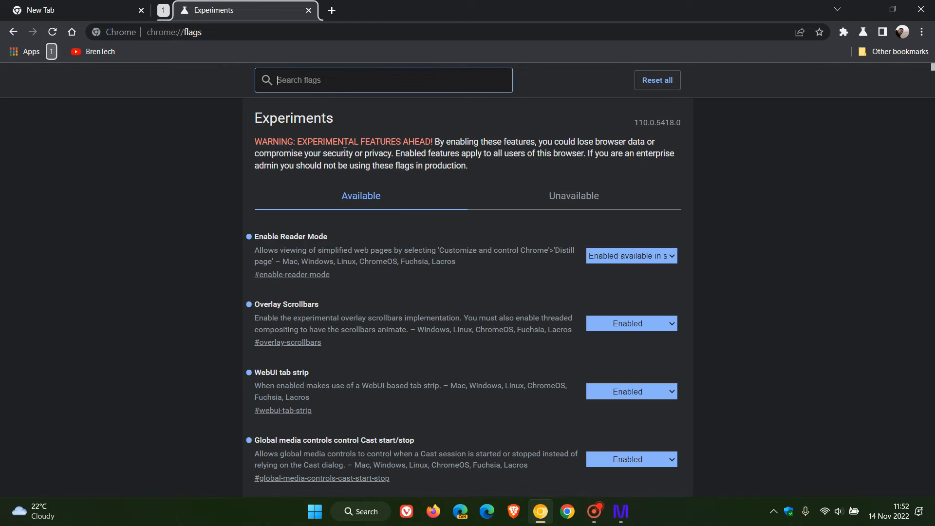
text(t)
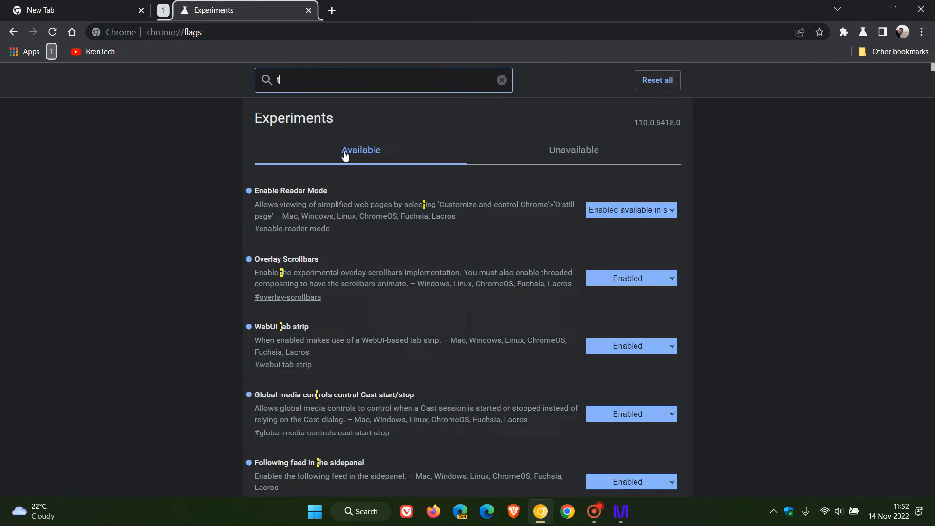
text(ab g)
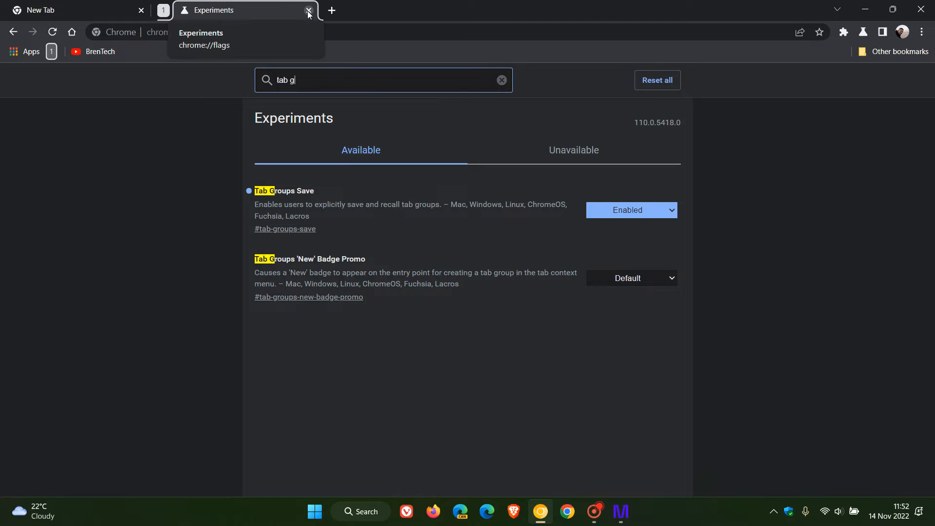
click(309, 10)
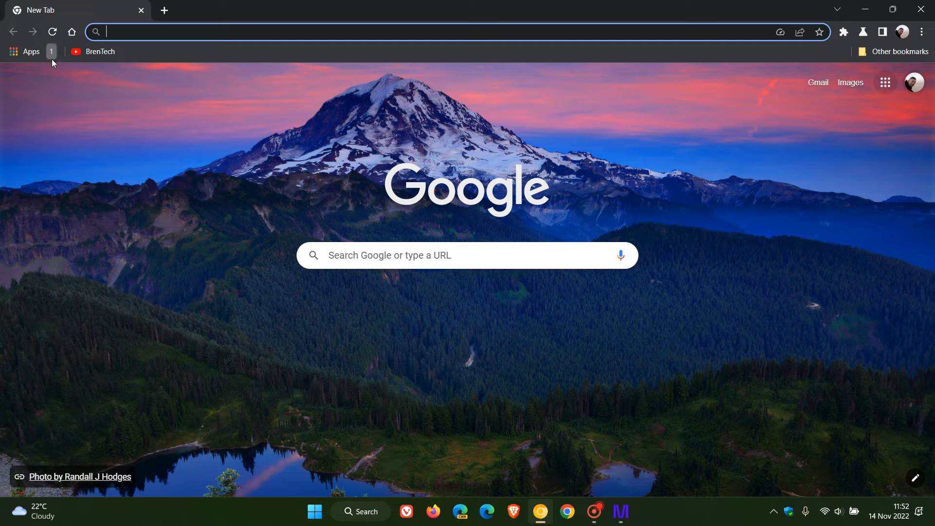
mouse_move(161, 126)
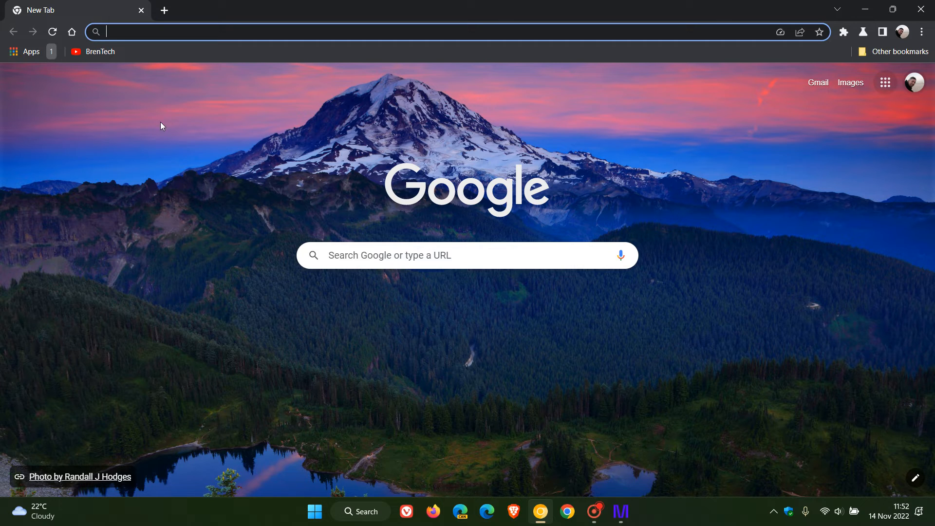
mouse_move(196, 154)
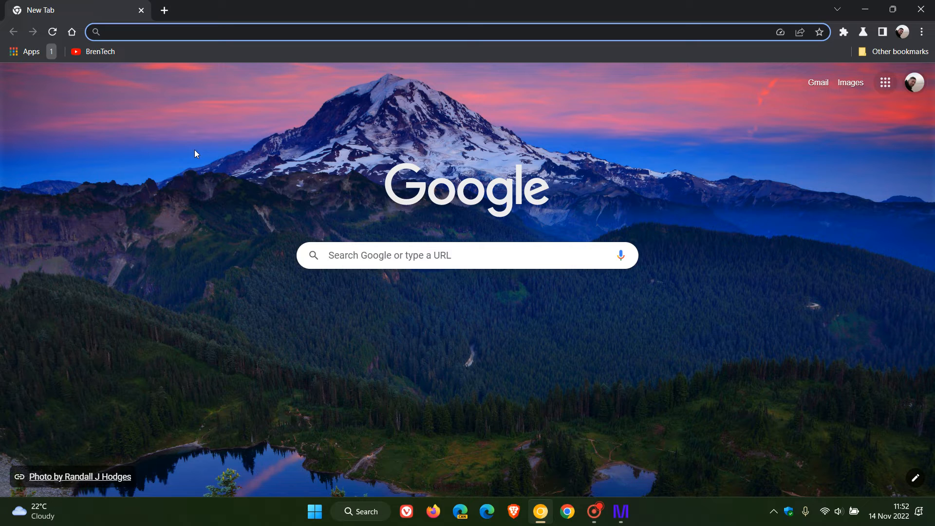
mouse_move(265, 187)
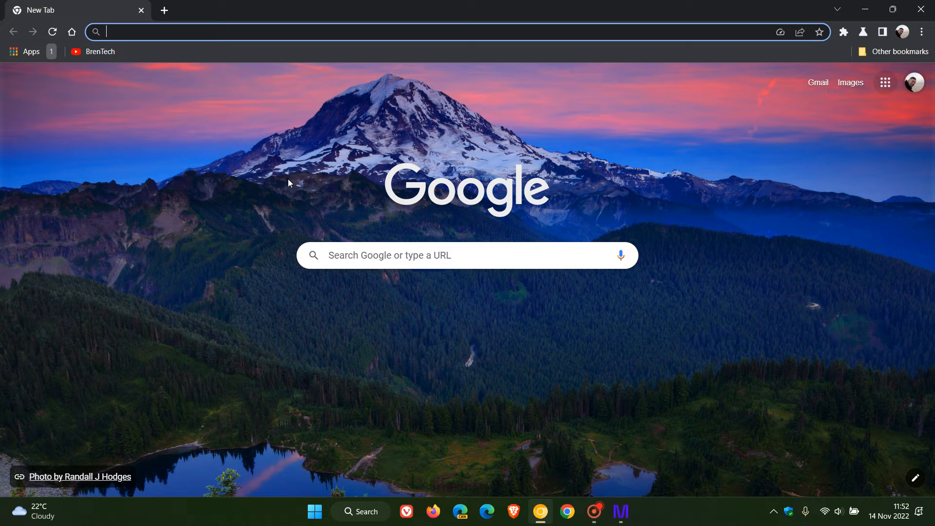
mouse_move(352, 204)
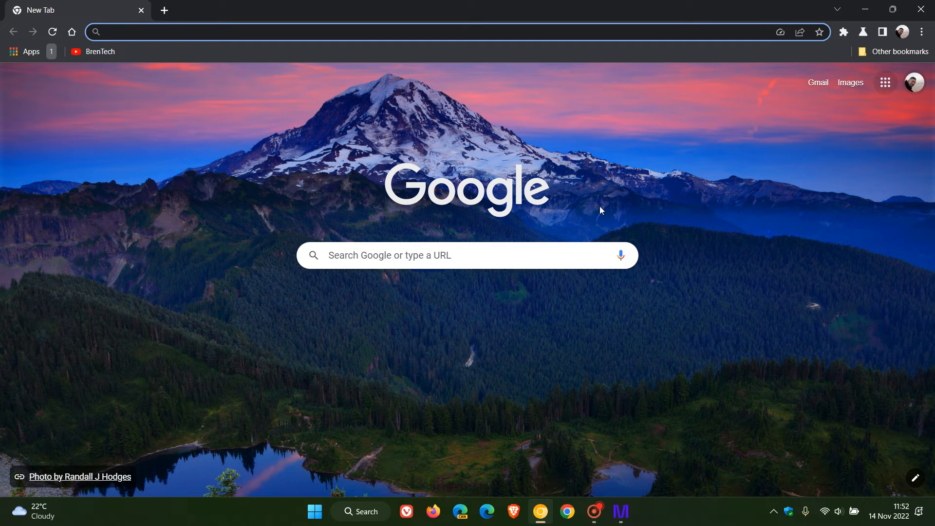
Step: Quit Chrome Canary with saved group 1 still on the bookmarks bar
click(239, 31)
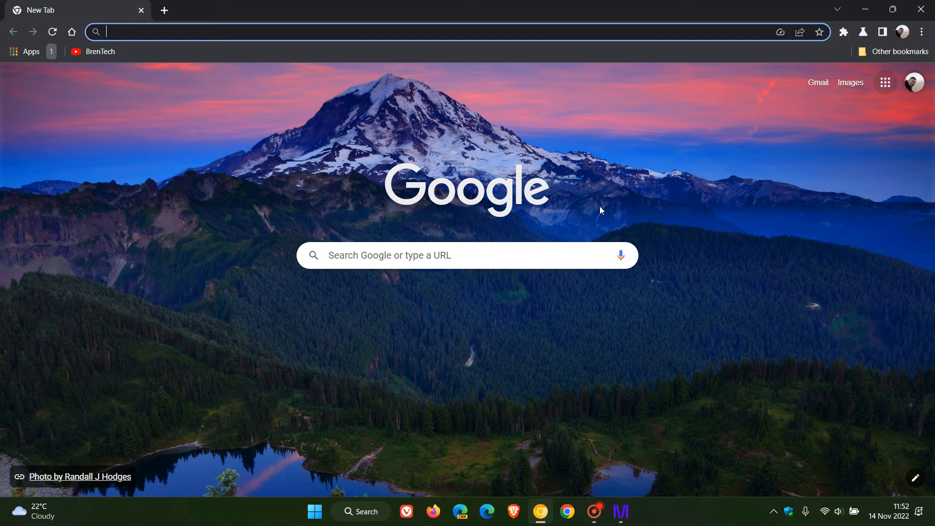
mouse_move(581, 201)
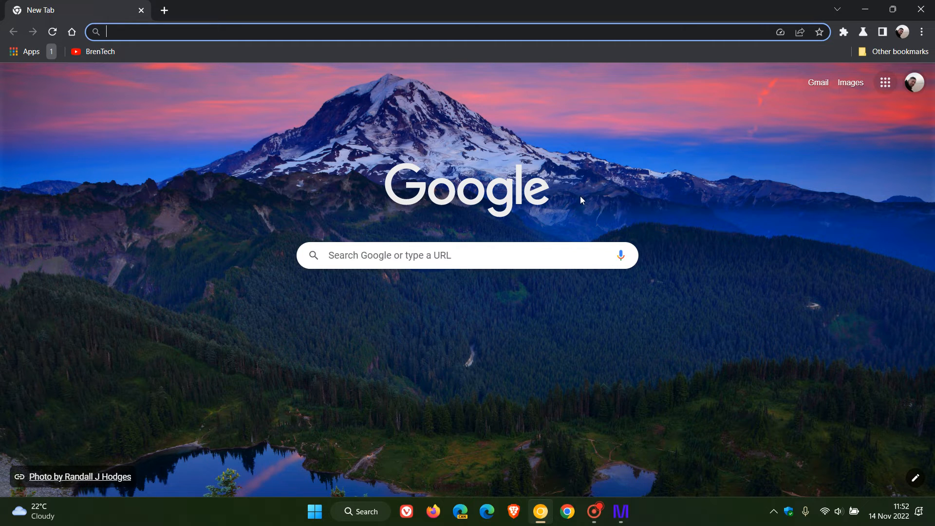
mouse_move(534, 203)
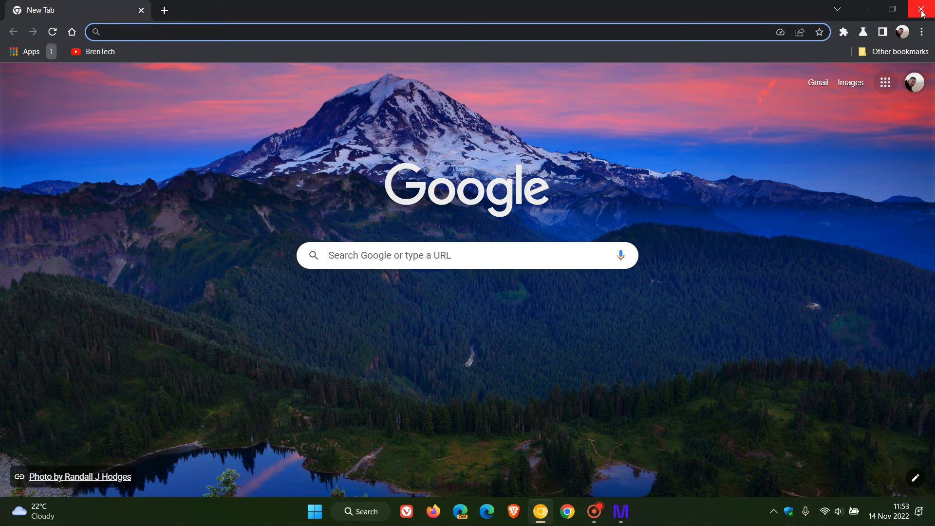
click(923, 10)
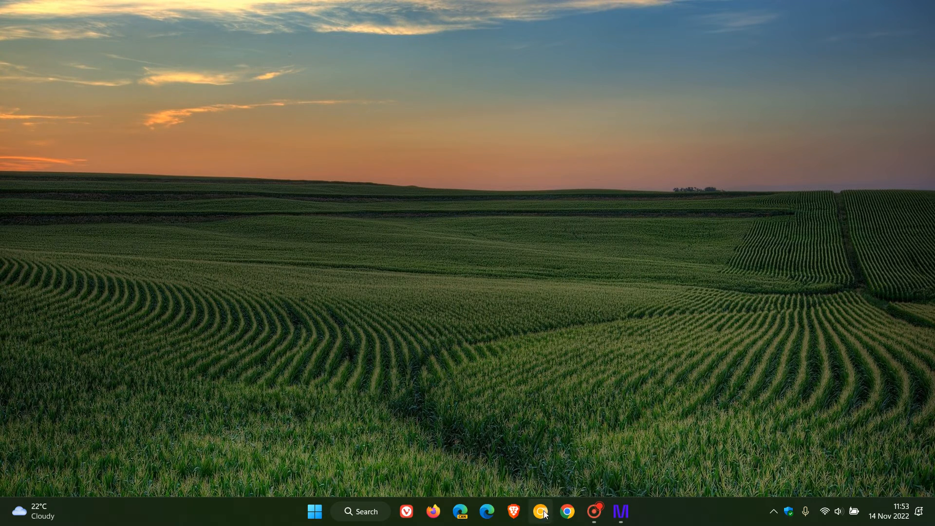
Step: Relaunch Chrome Canary, restore saved group 1, then close its tab again
click(539, 511)
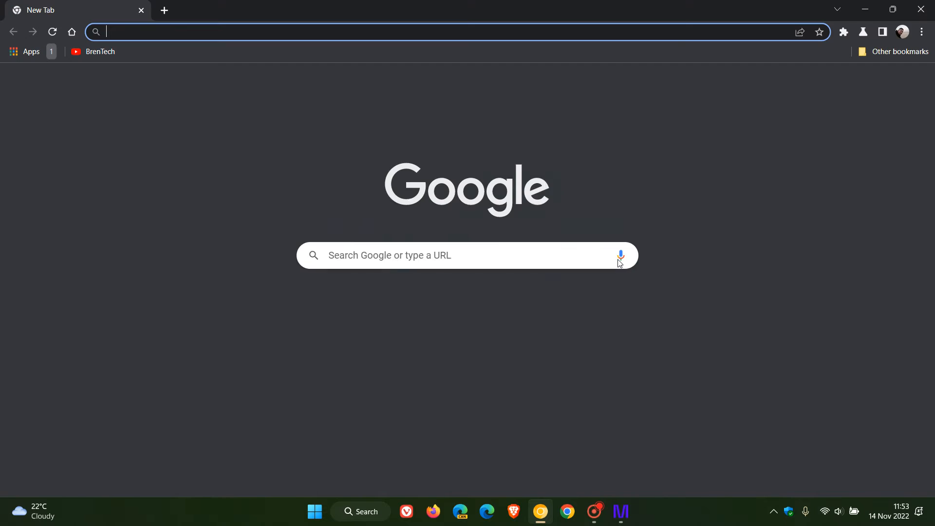
click(163, 10)
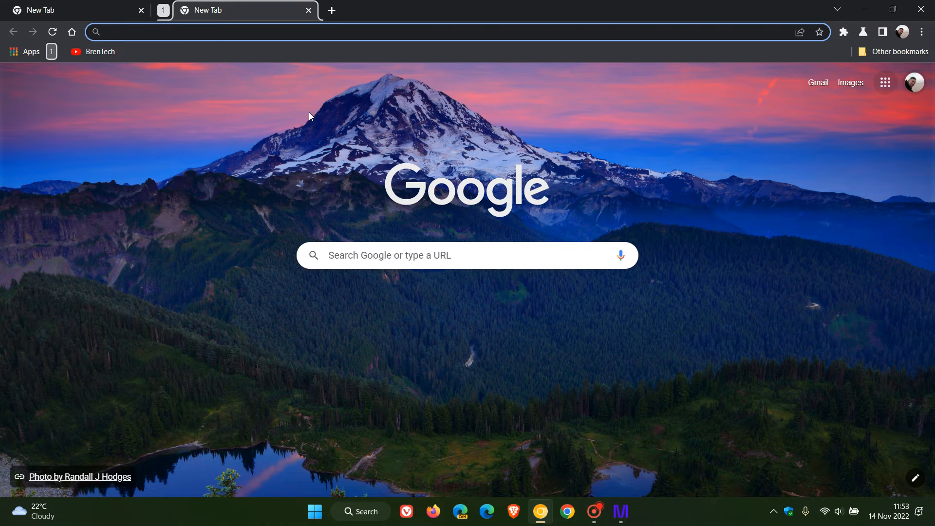
mouse_move(47, 115)
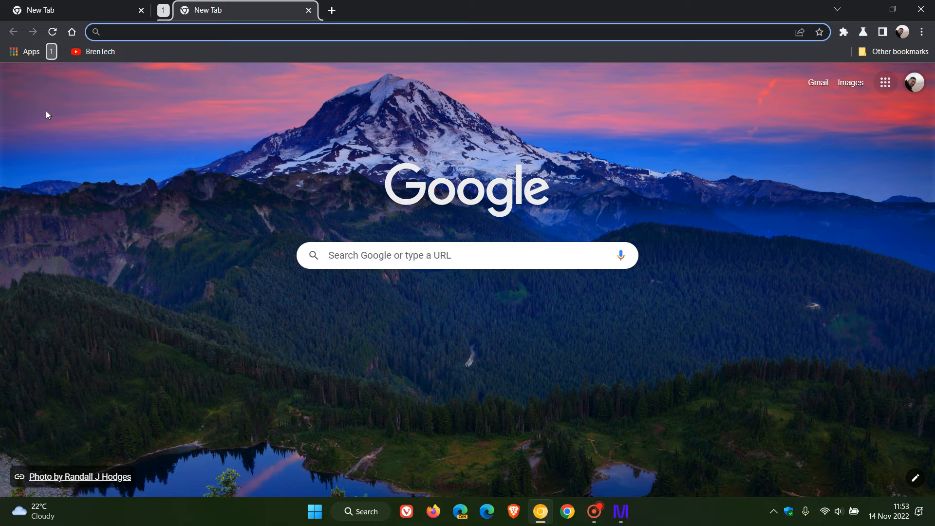
mouse_move(326, 62)
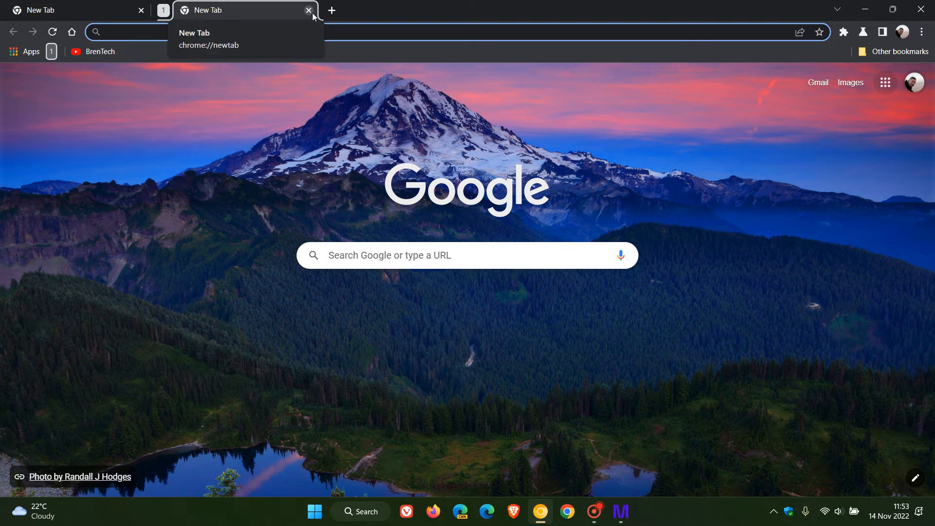
click(309, 10)
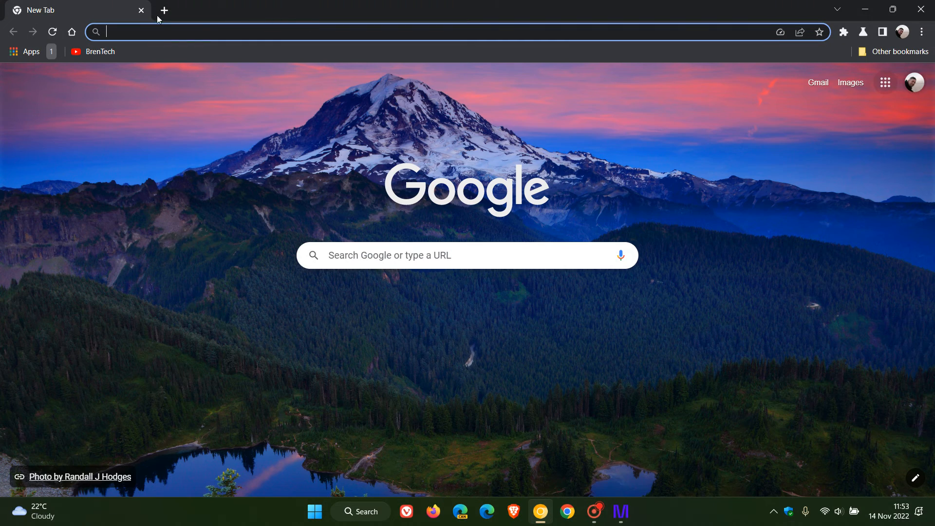
Step: Put a new tab into a new saved group named 2
click(163, 10)
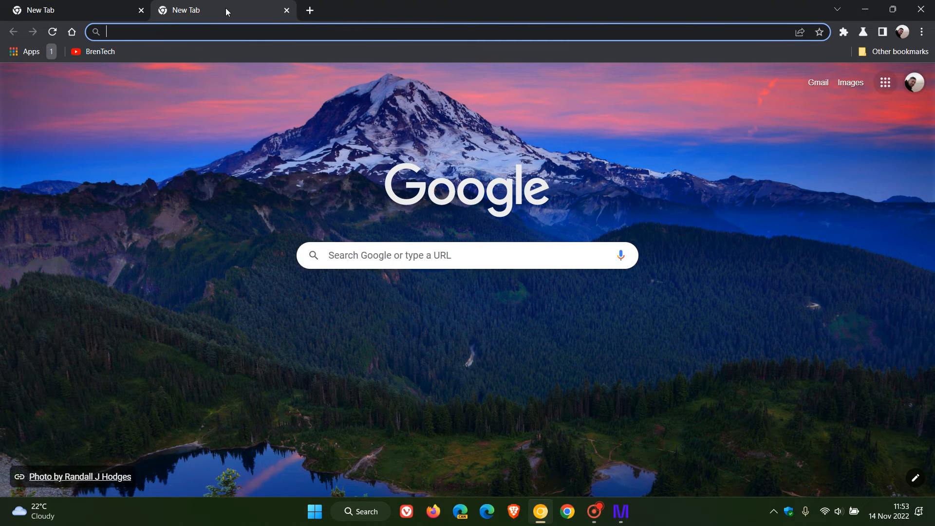
right_click(221, 10)
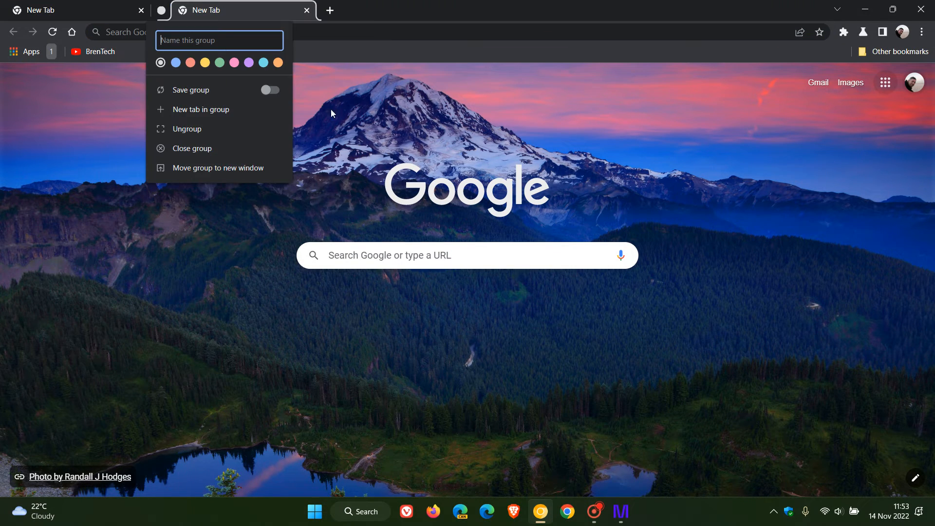
mouse_move(343, 126)
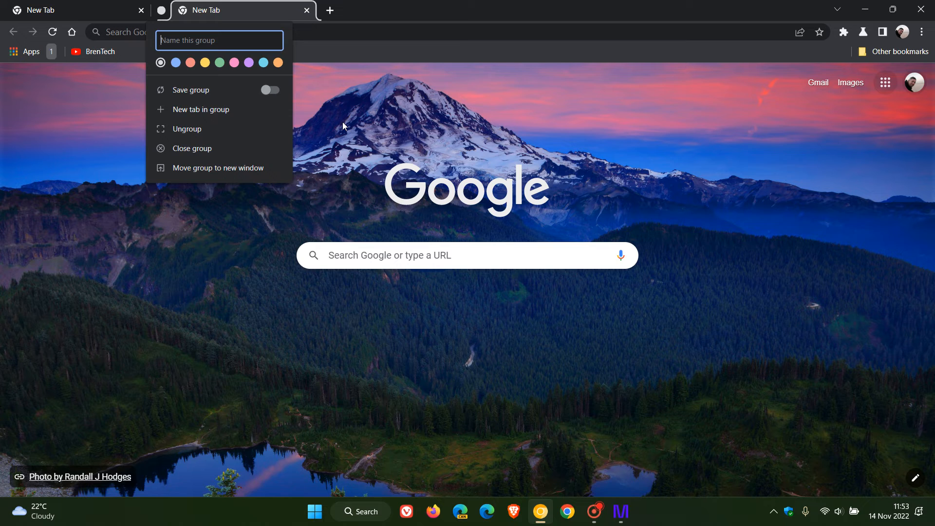
text(2)
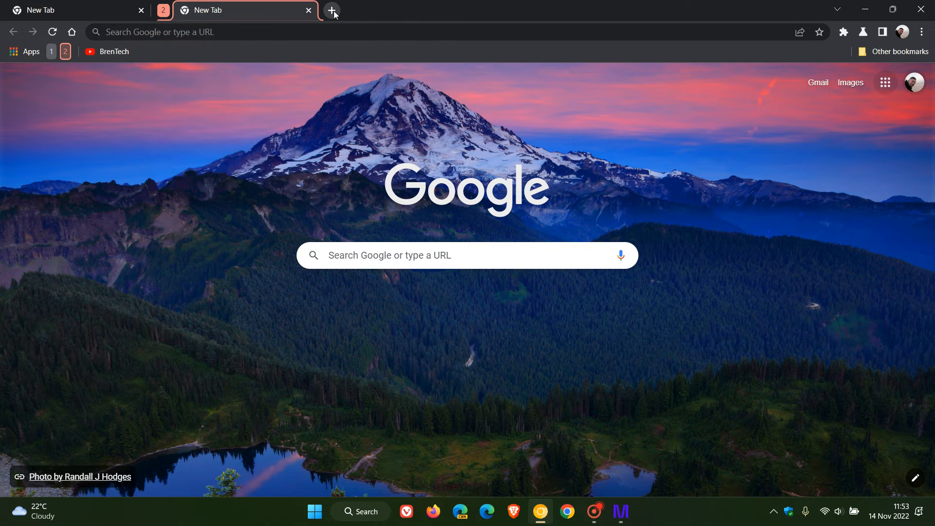
Step: Put another tab into a new yellow group named 3
right_click(358, 10)
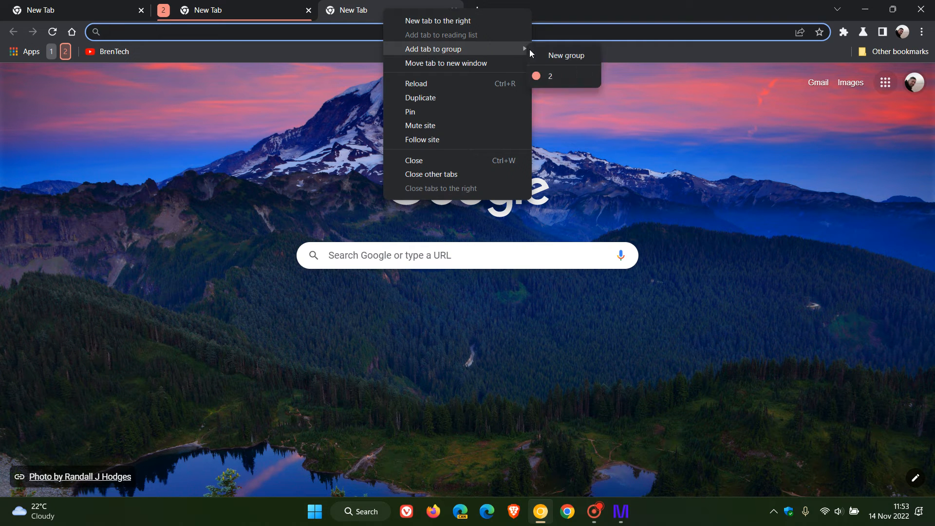
click(566, 55)
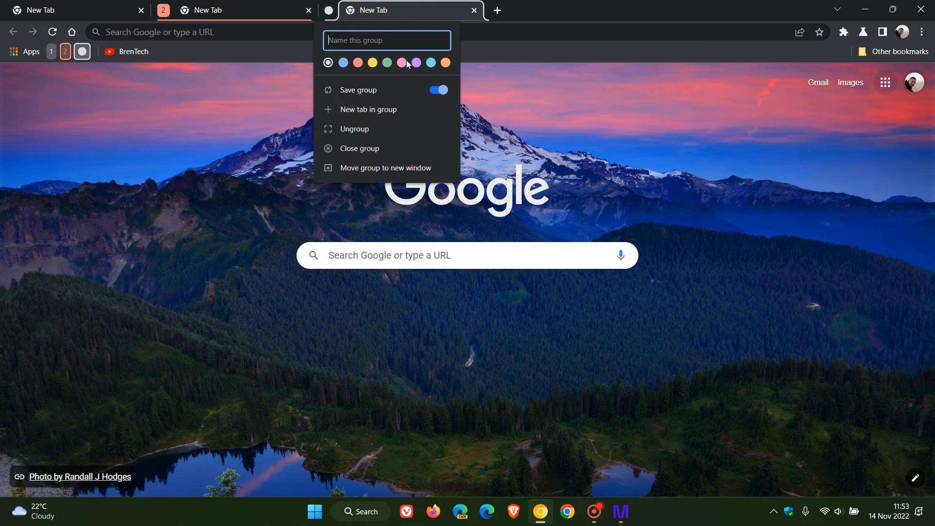
click(372, 62)
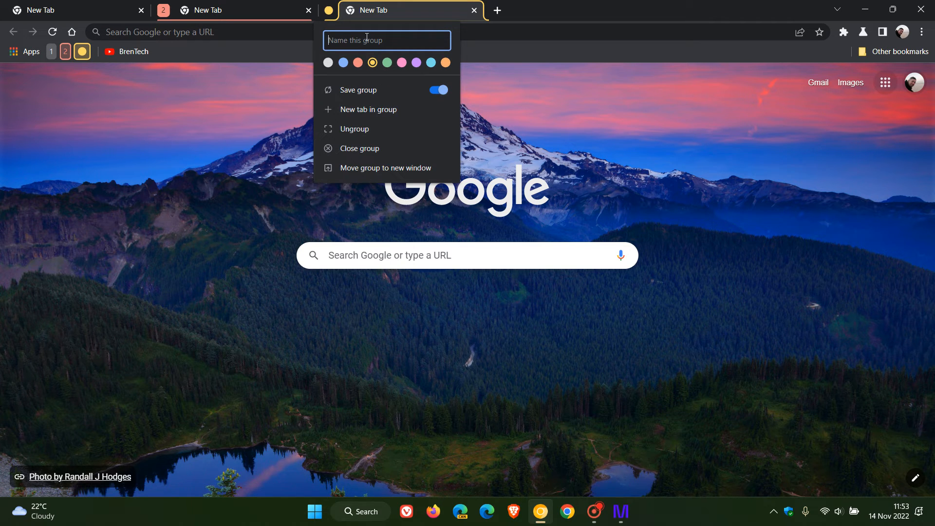
text(3)
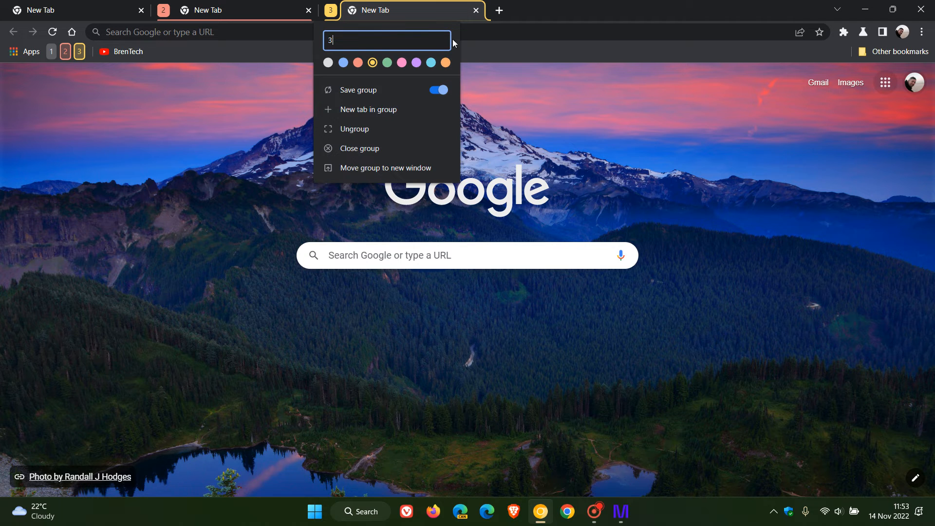
click(430, 10)
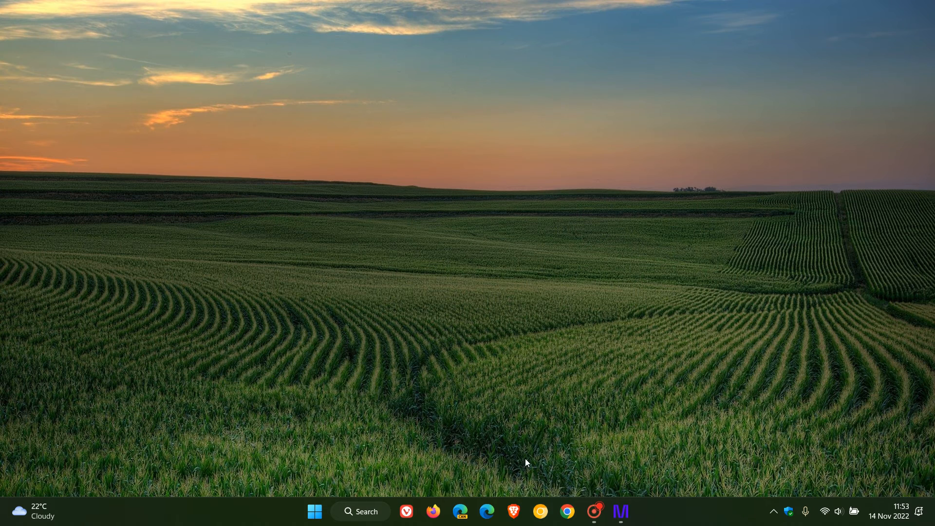
Step: Relaunch Chrome Canary and reopen the persisted saved groups from the bookmarks bar
click(566, 511)
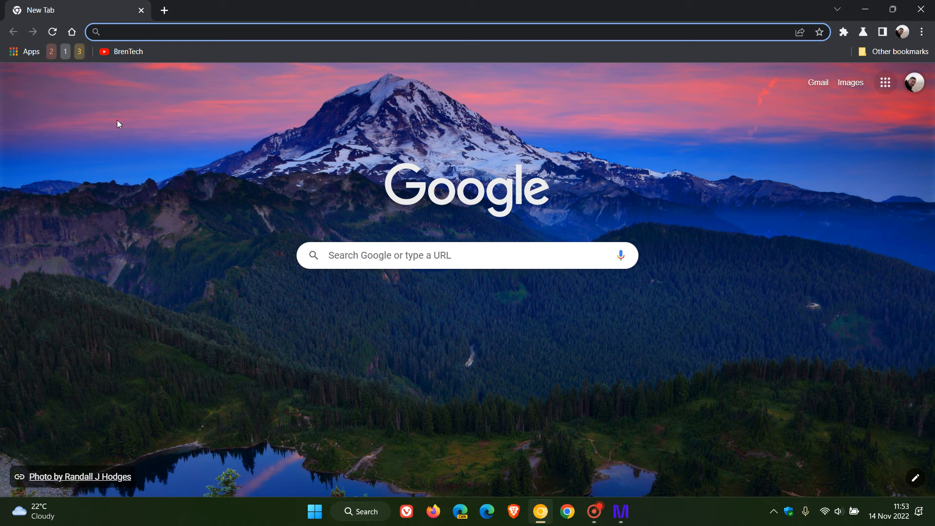
click(164, 9)
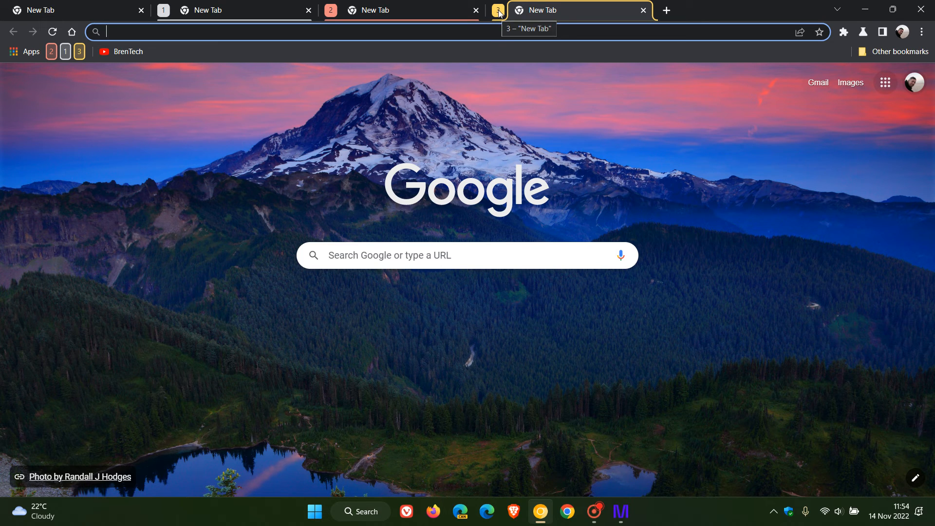
Step: Turn Save group off for group 3 and close its tab
click(497, 9)
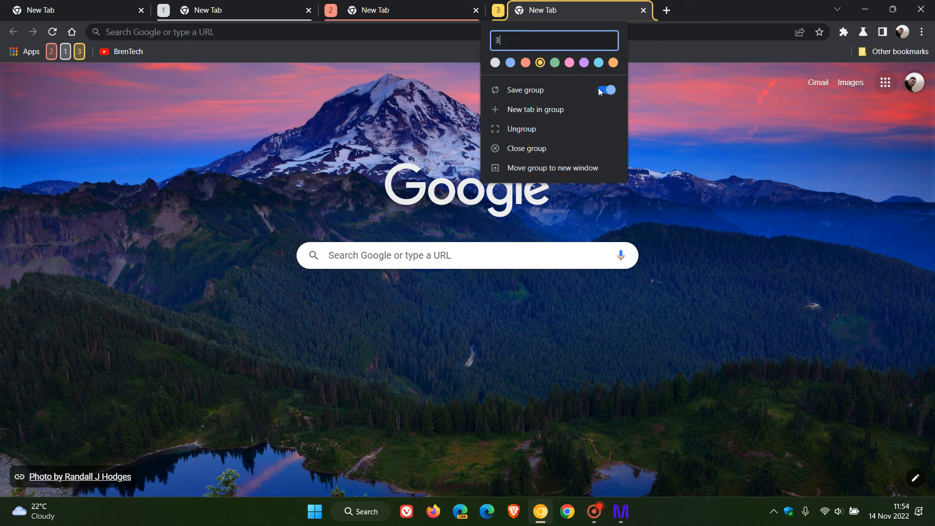
click(604, 90)
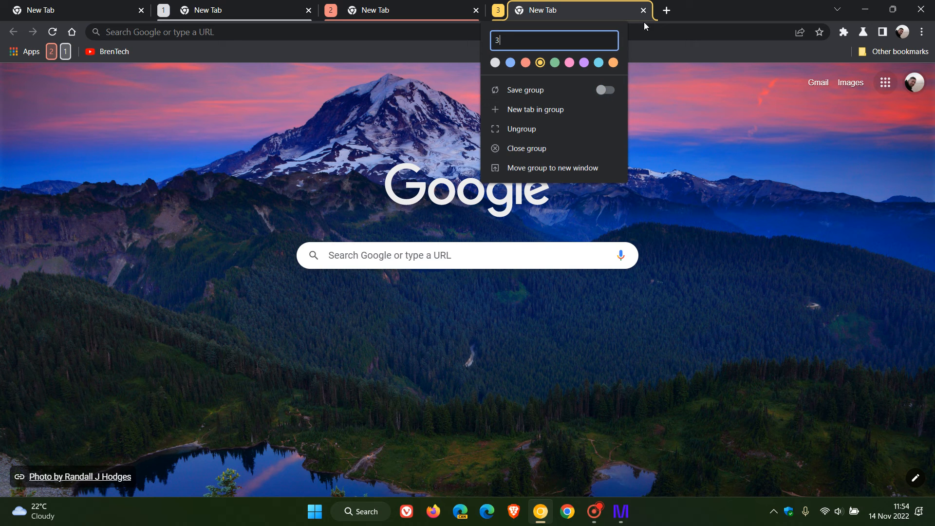
click(64, 70)
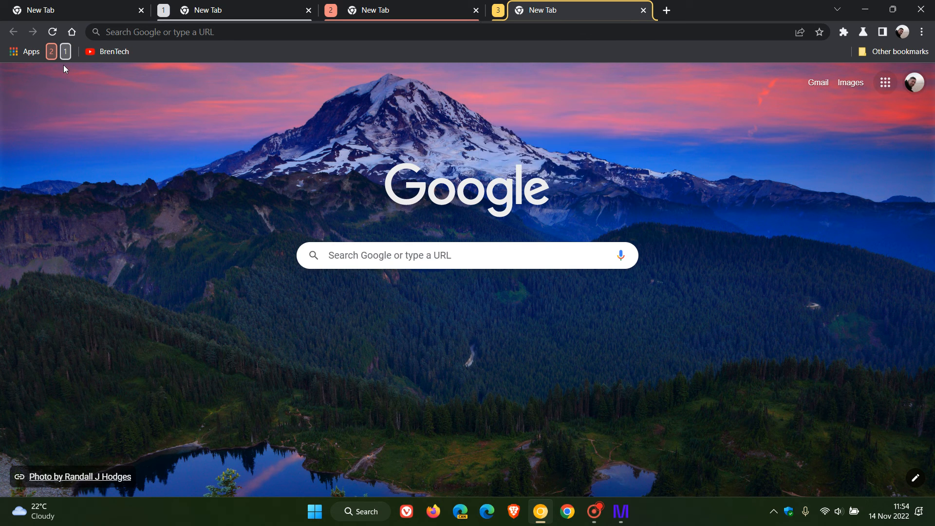
mouse_move(643, 11)
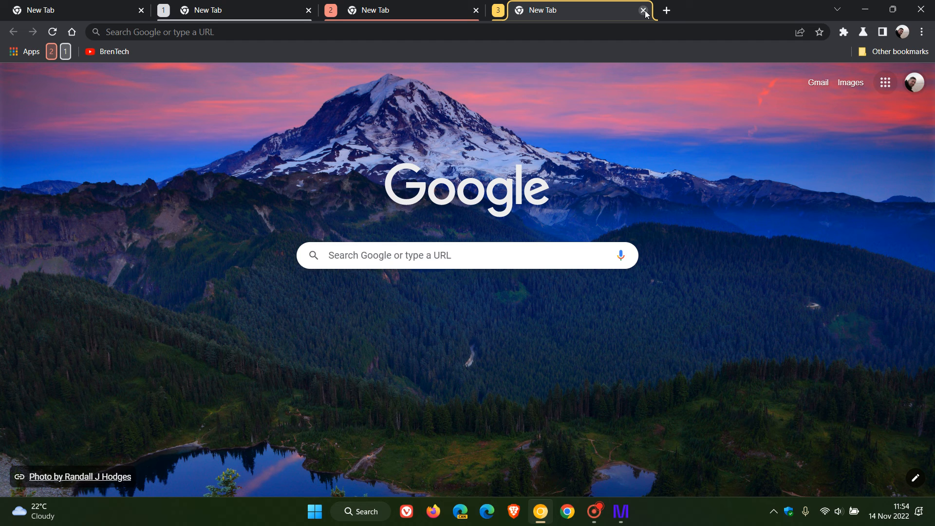
click(644, 11)
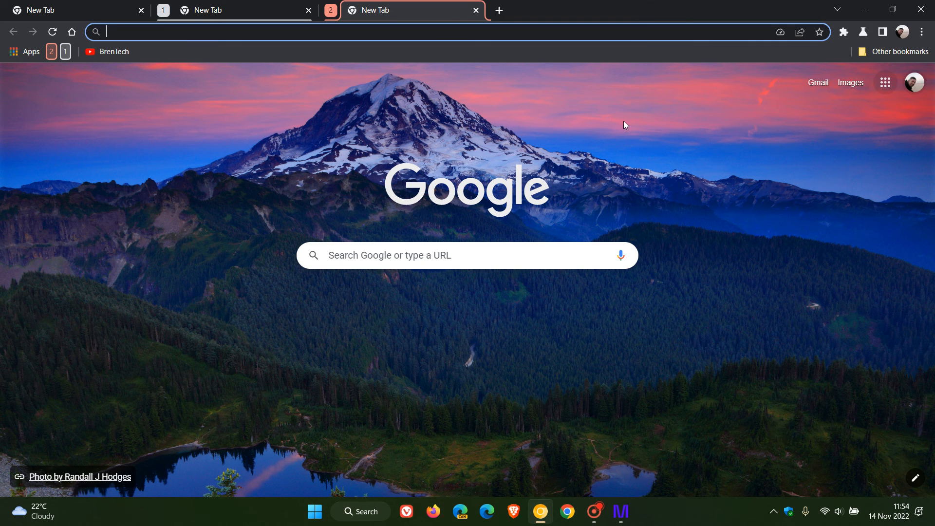
mouse_move(326, 10)
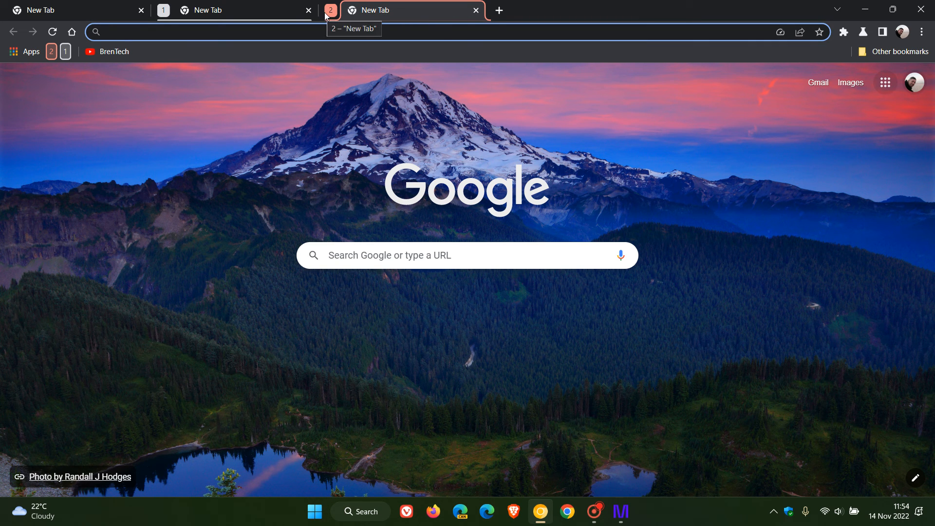
Step: Turn Save group off for group 2 and close its tab, leaving only group 1 saved
click(330, 10)
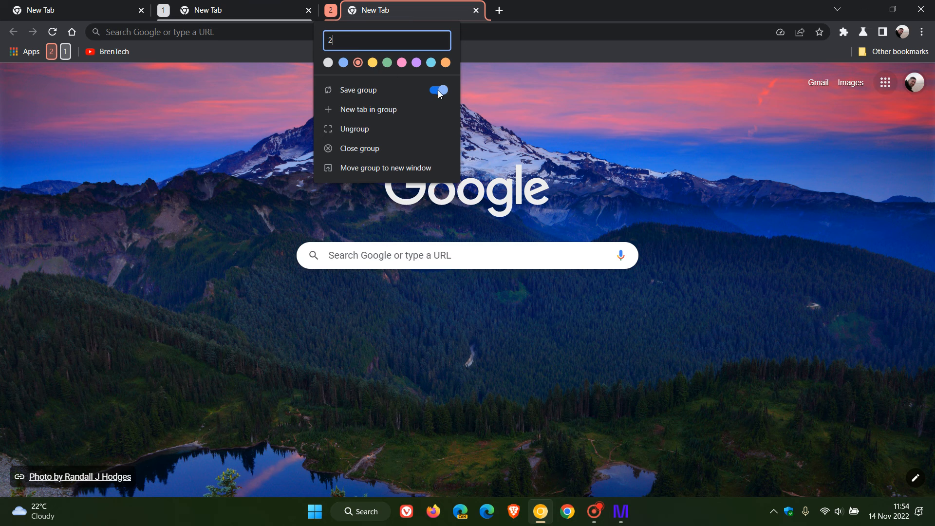
click(438, 90)
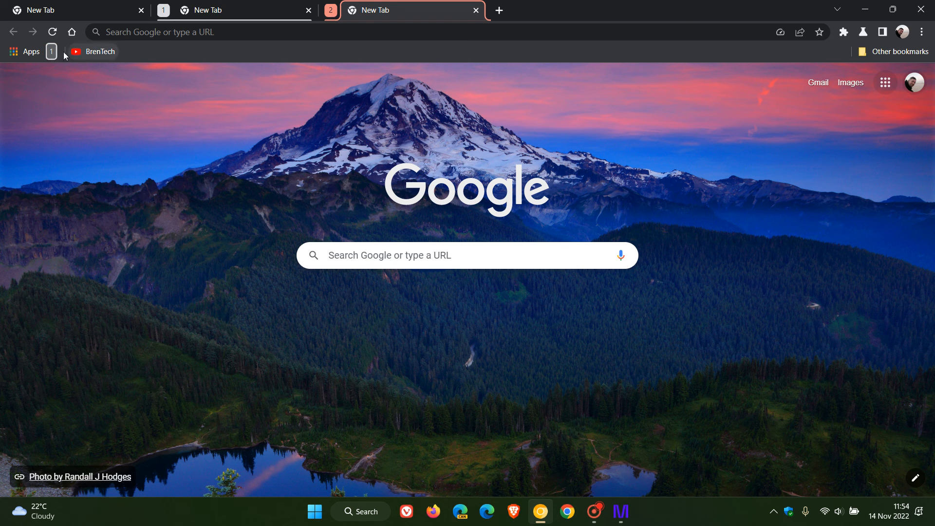
mouse_move(426, 124)
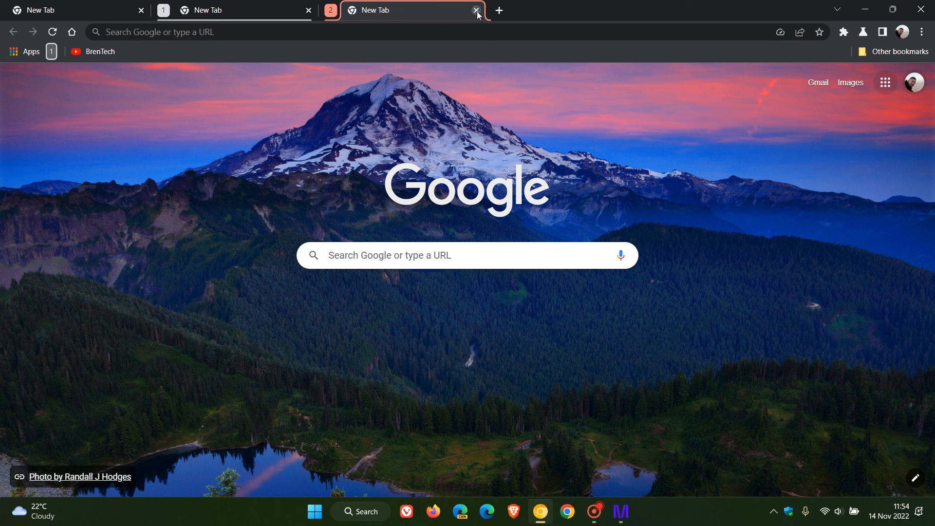
click(477, 11)
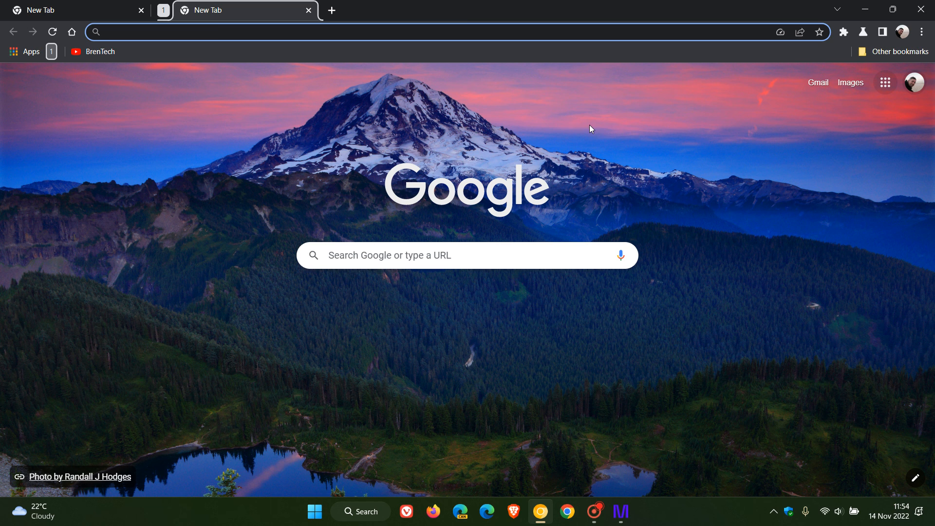
mouse_move(151, 57)
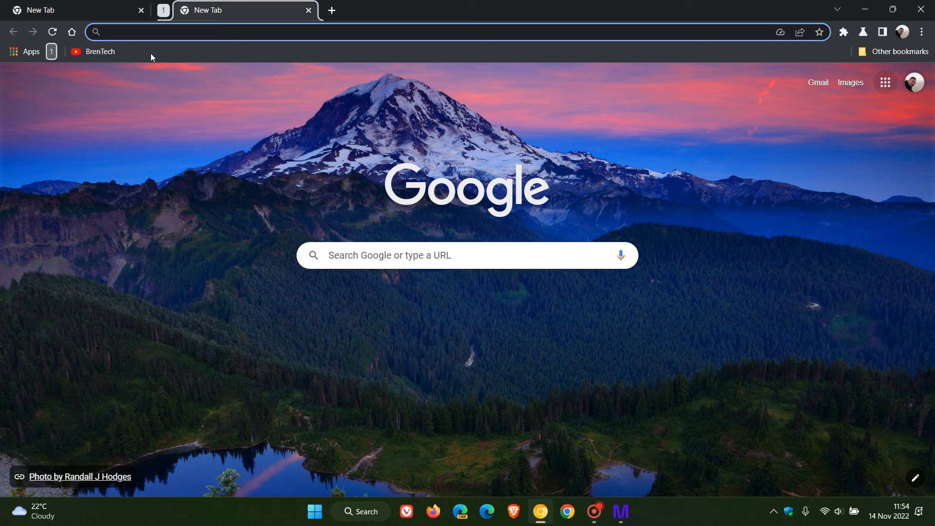
mouse_move(288, 173)
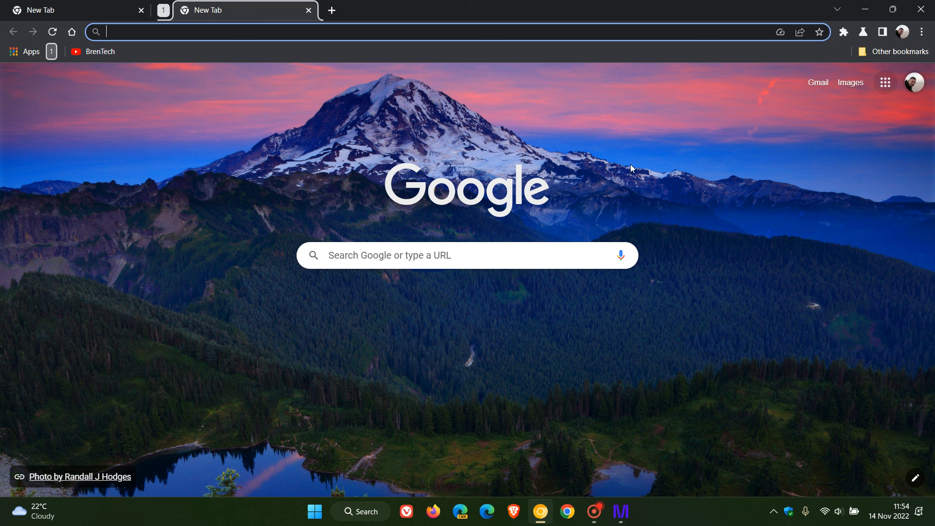
mouse_move(637, 187)
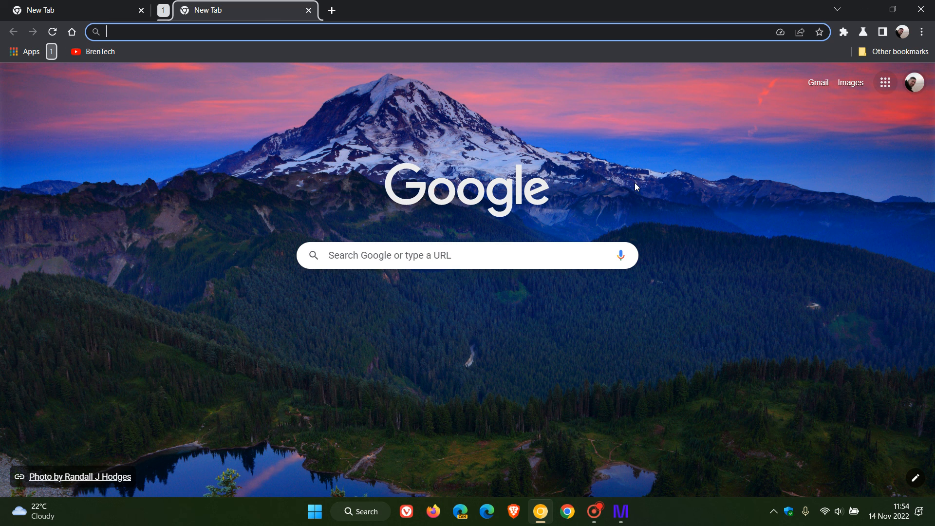